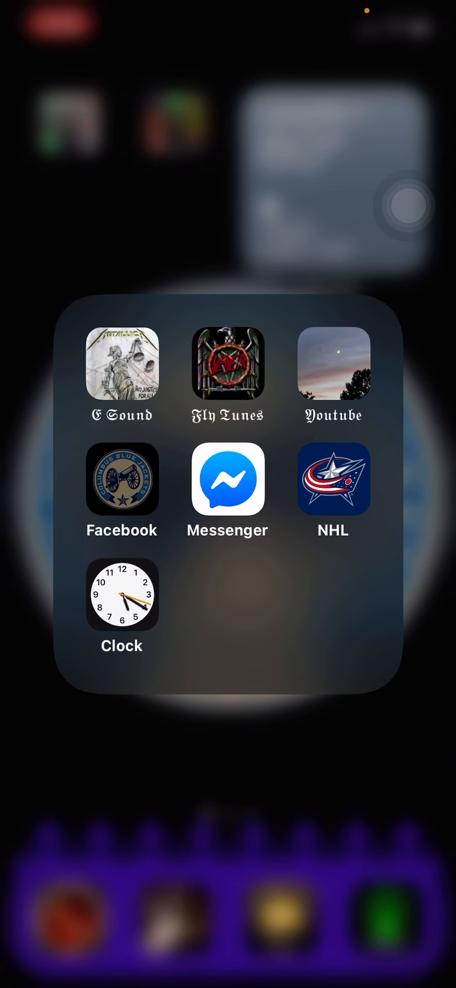
Step: Browse the home-screen folders and launch the Shortcuts app
left_click(120, 479)
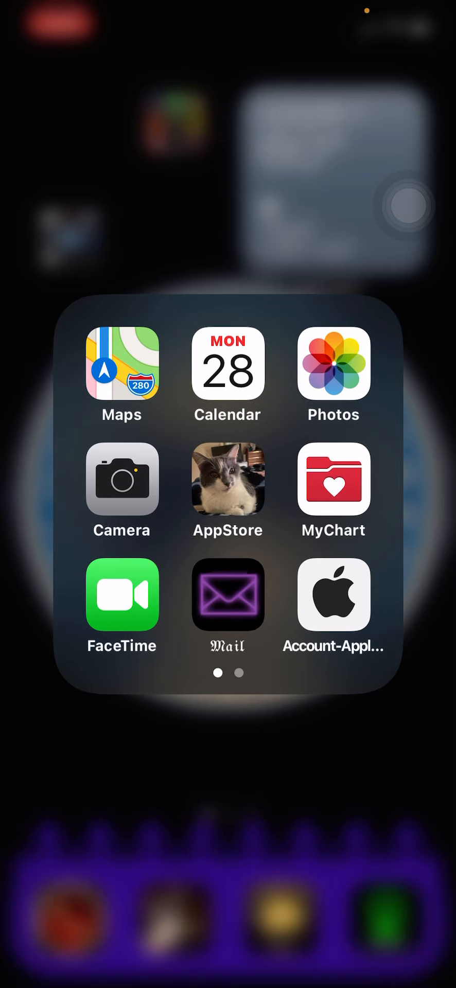
left_click(227, 481)
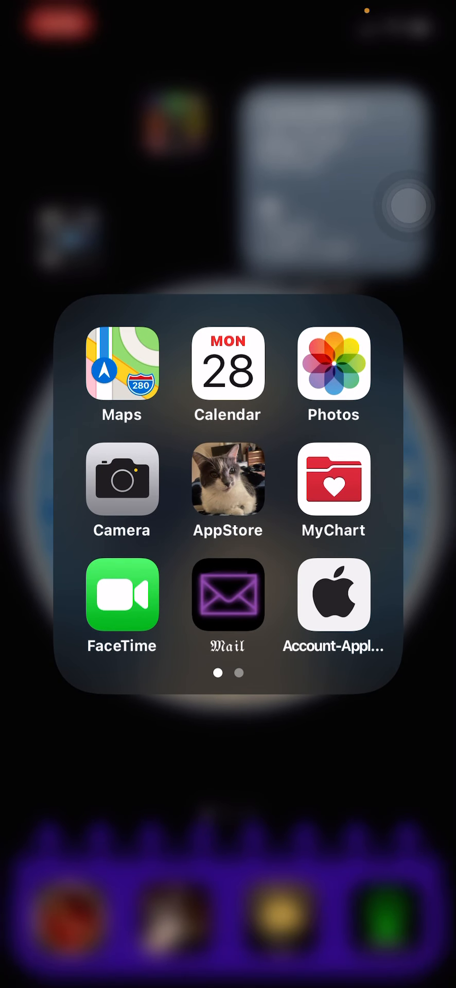
left_click(227, 596)
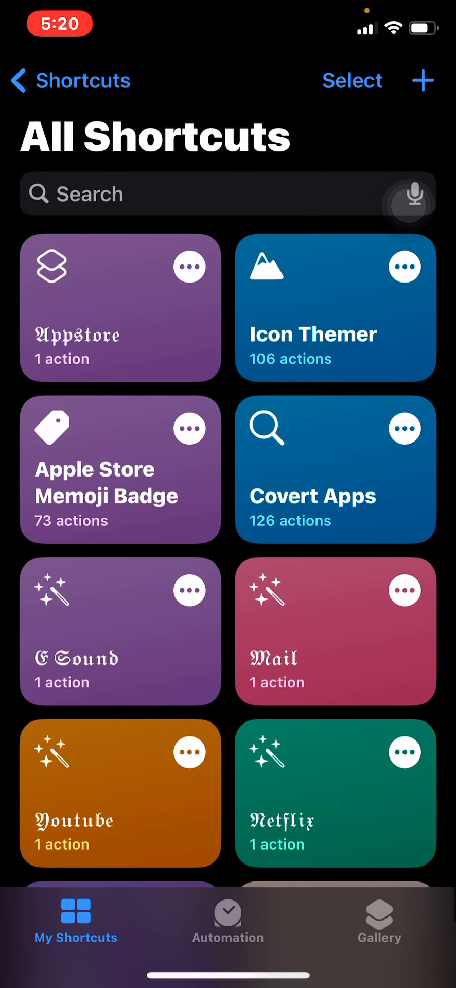
Step: Run Icon Themer and search the App Store for Messenger
left_click(336, 308)
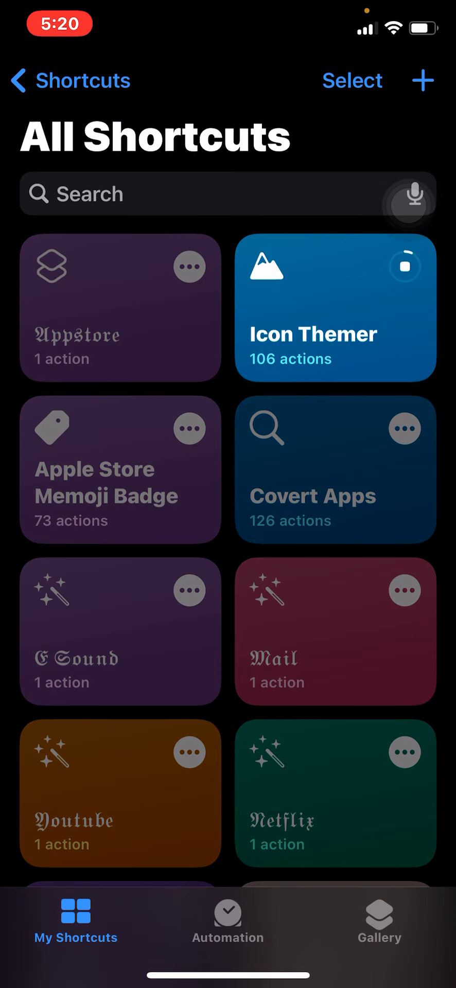
left_click(336, 308)
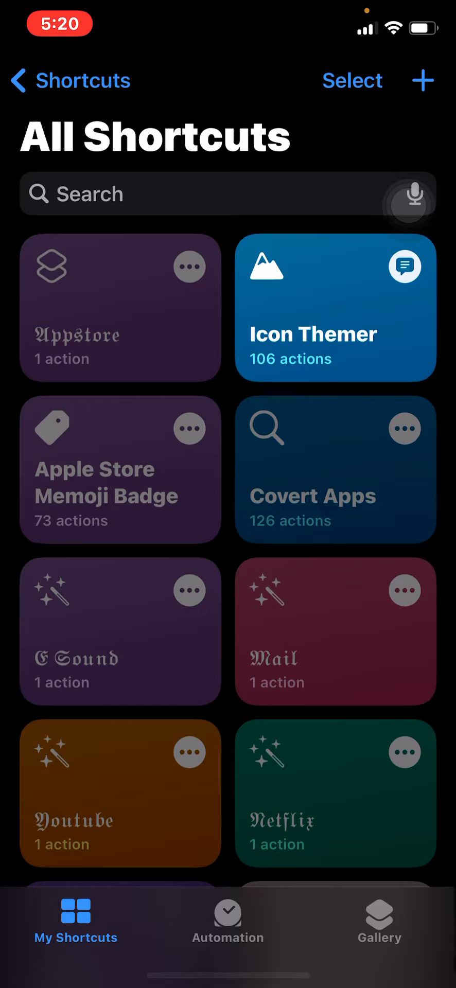
type("essenger")
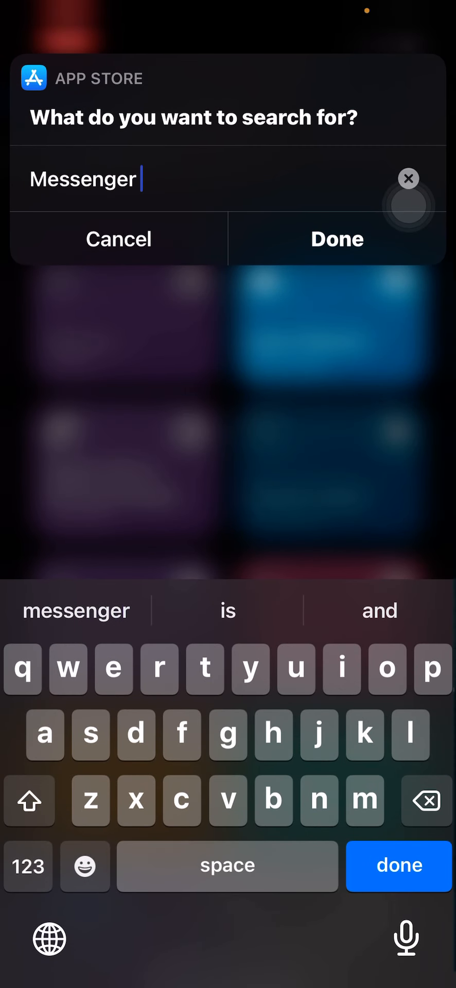
left_click(337, 238)
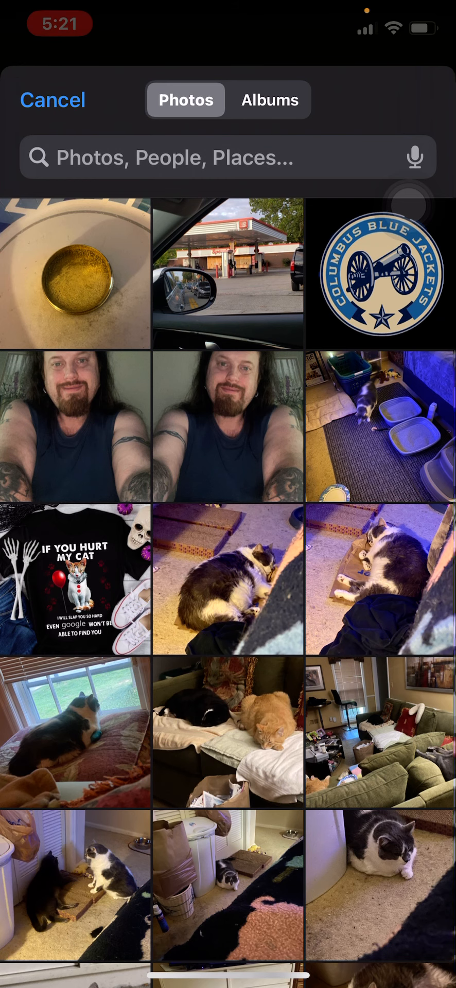
Step: Pick a library photo for the icon and accept the label Messenger
left_click(53, 100)
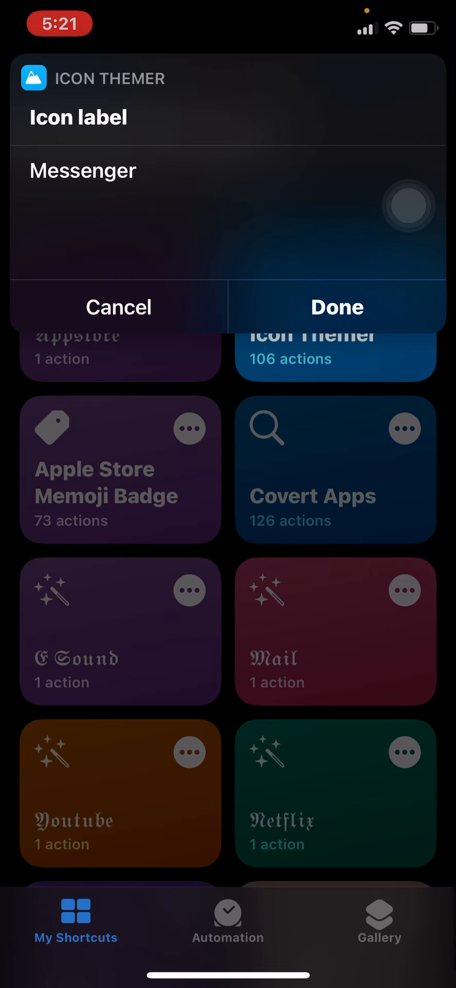
left_click(336, 307)
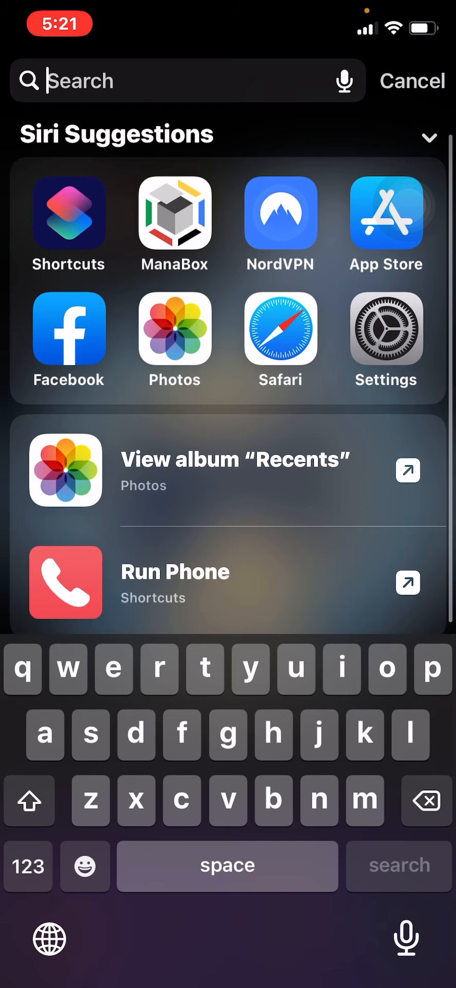
Step: Run Icon Themer again and confirm Messenger as the App Store search term
left_click(69, 221)
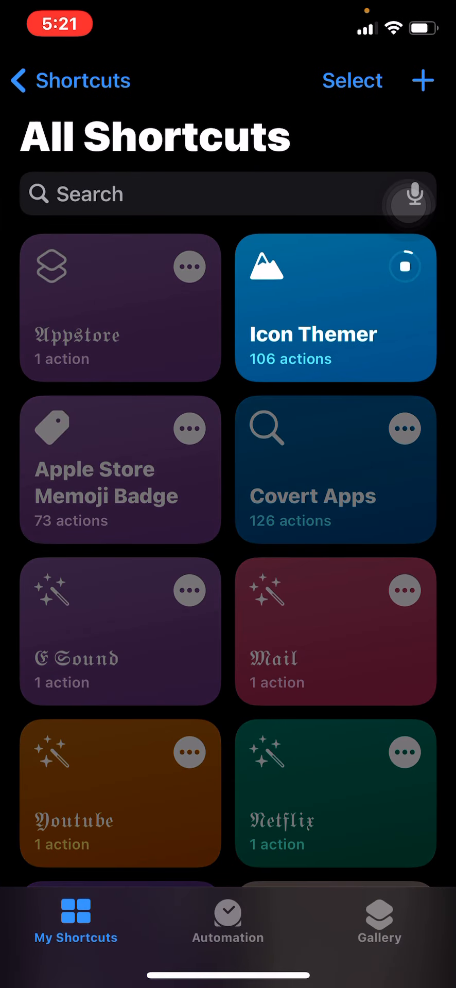
left_click(336, 308)
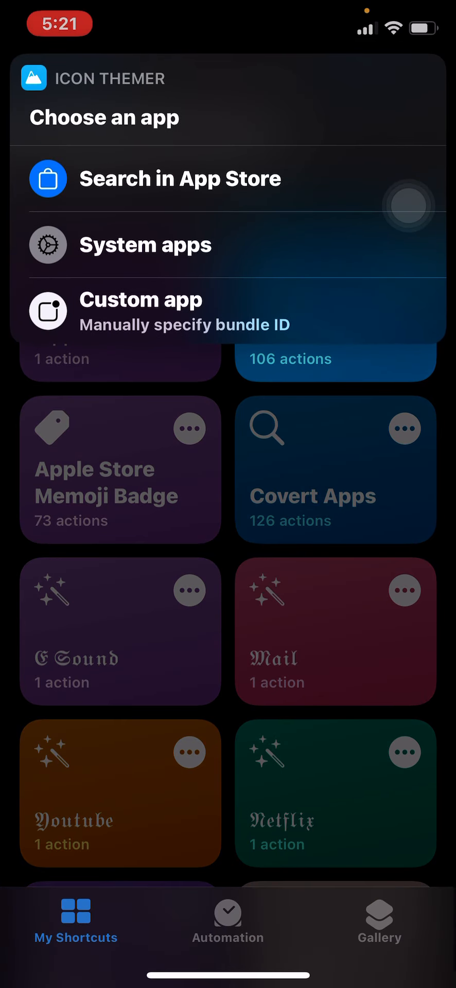
left_click(178, 178)
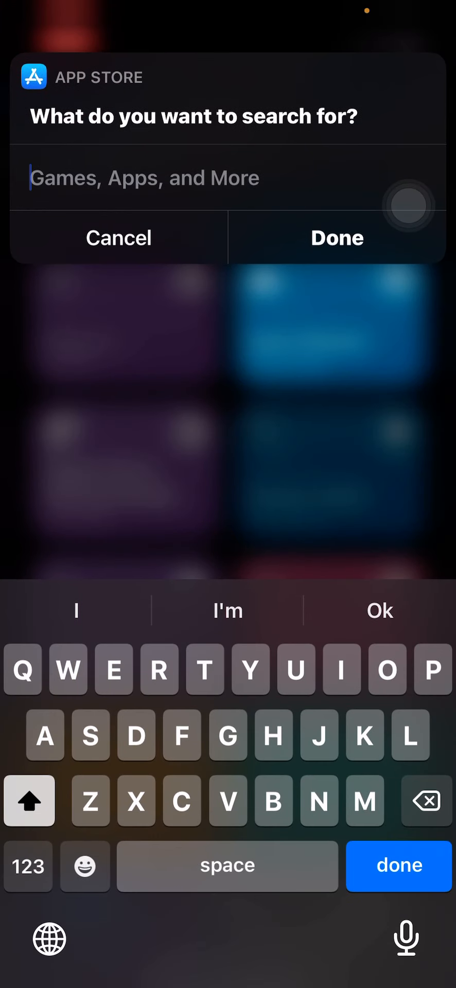
type("Me")
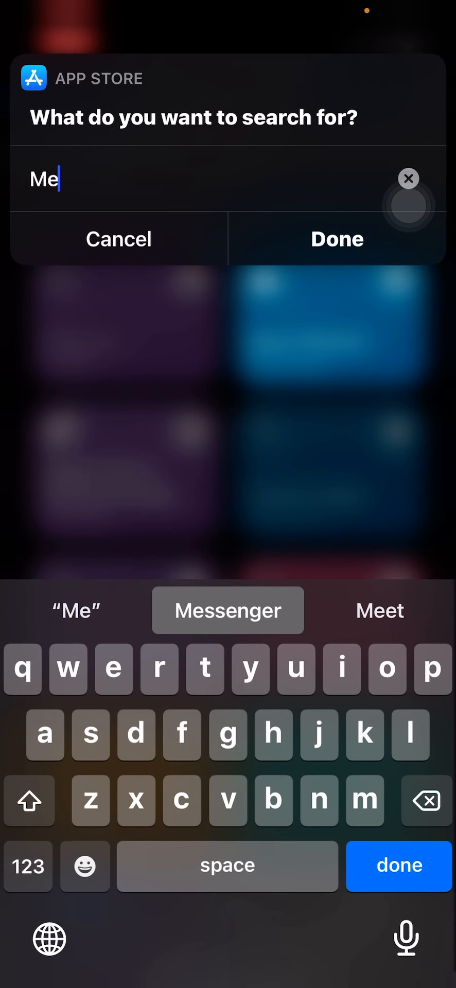
left_click(119, 238)
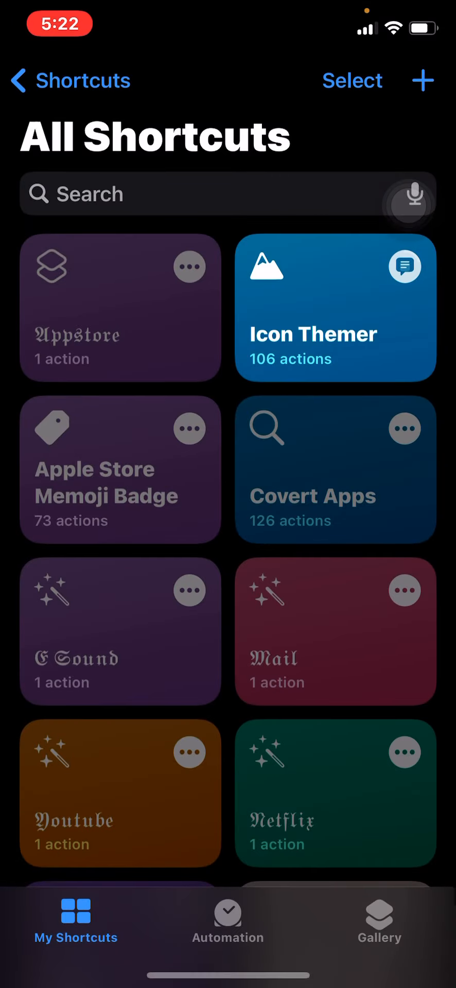
left_click(336, 308)
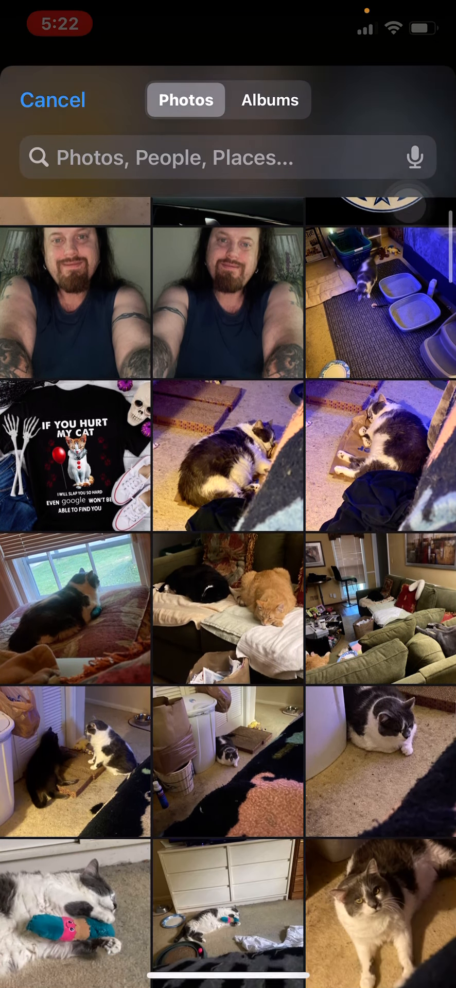
Step: Scroll the photo picker and choose a cat photo as the icon image
scroll("down", 3)
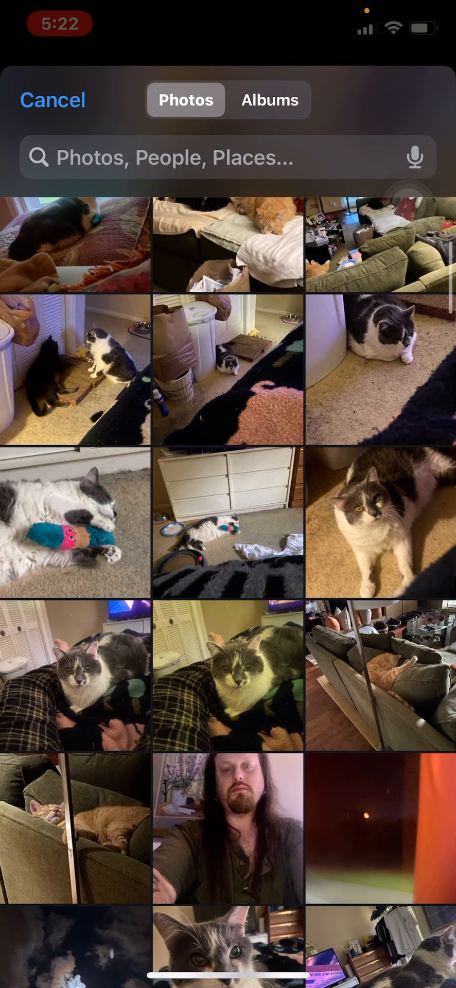
scroll("down", 3)
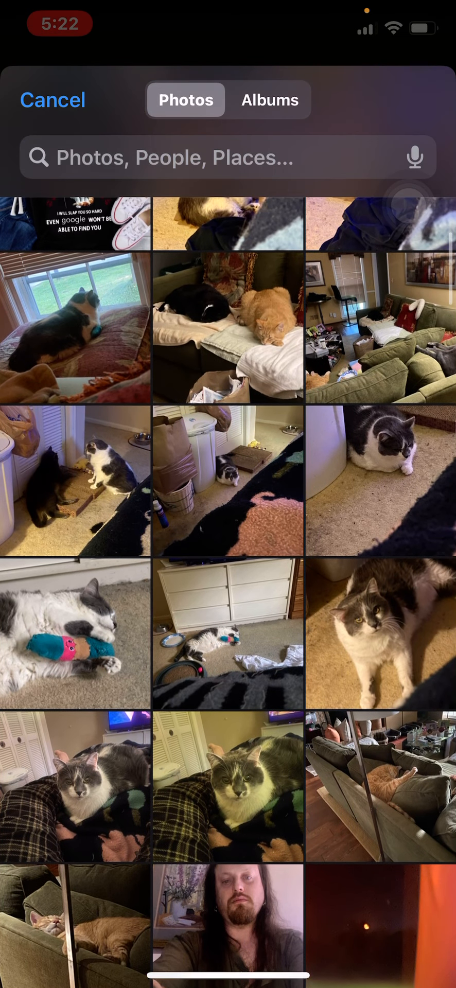
left_click(52, 100)
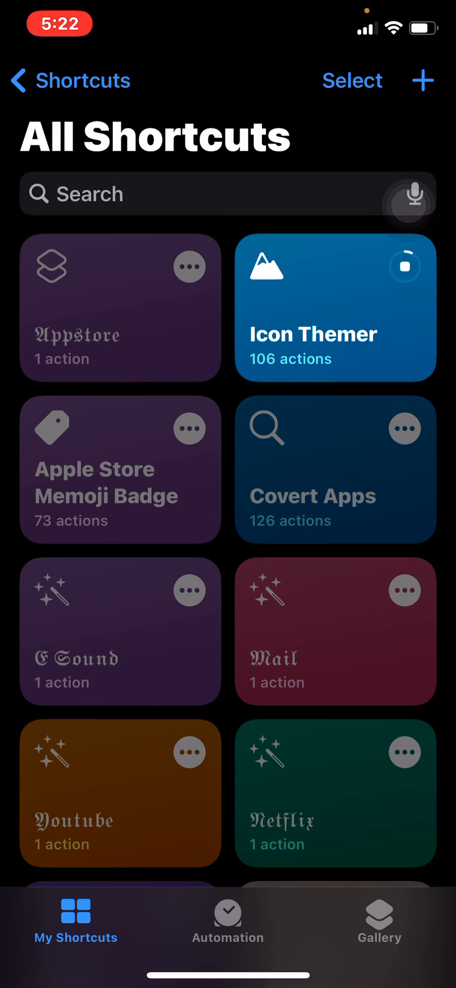
Step: Supply the URL scheme com.facebook.Messenger:// and confirm it
left_click(336, 308)
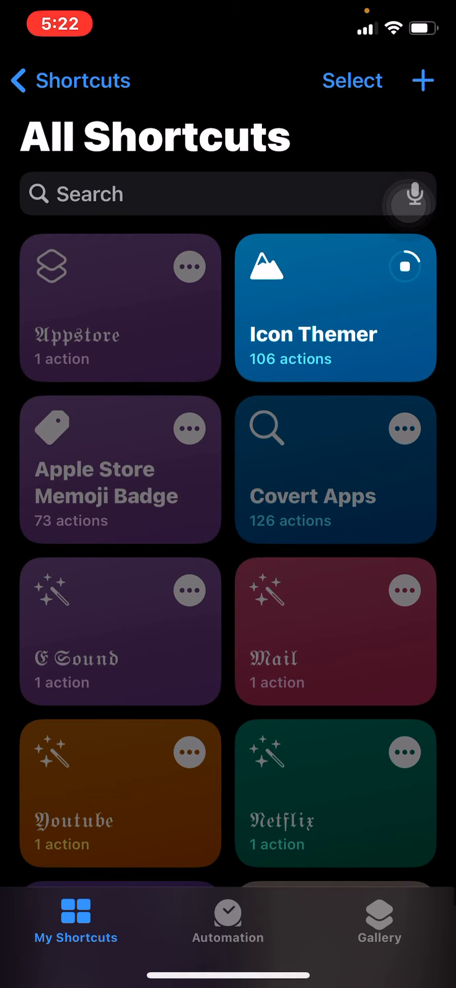
left_click(335, 308)
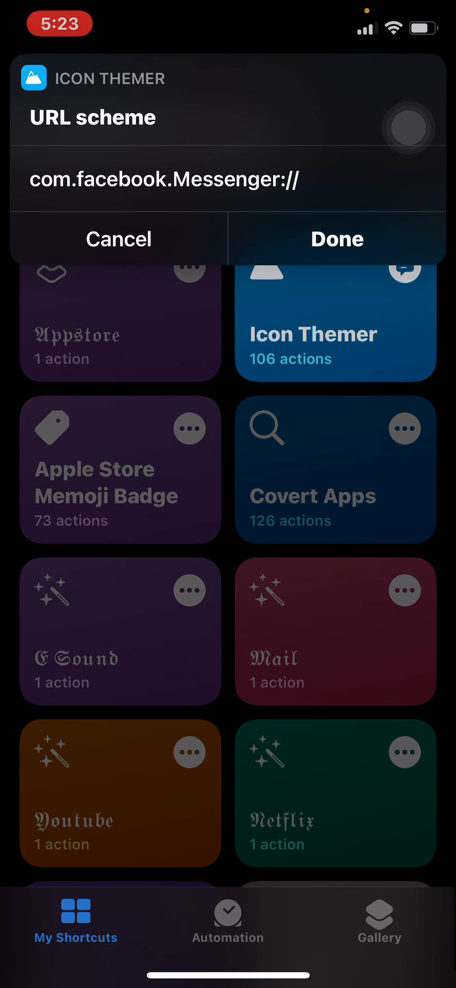
left_click(336, 238)
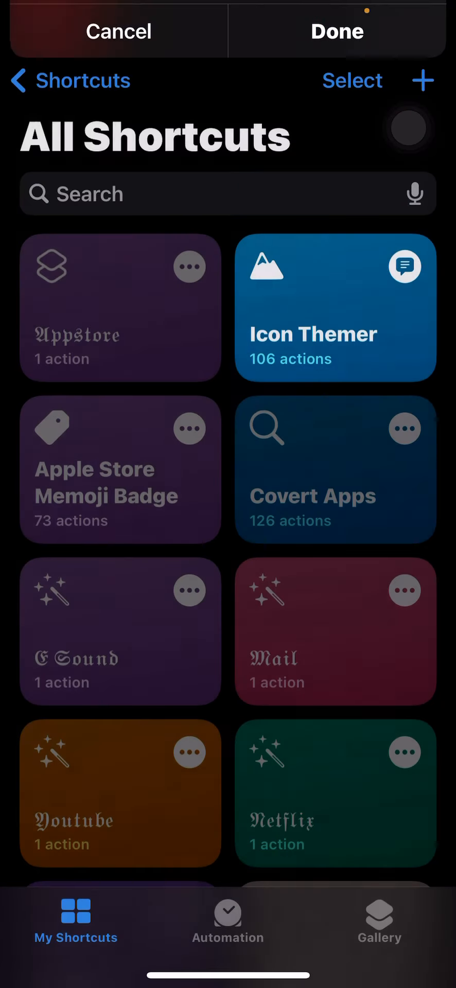
Step: Allow the configuration profile download, dismiss the notice and continue to the install screen
left_click(336, 309)
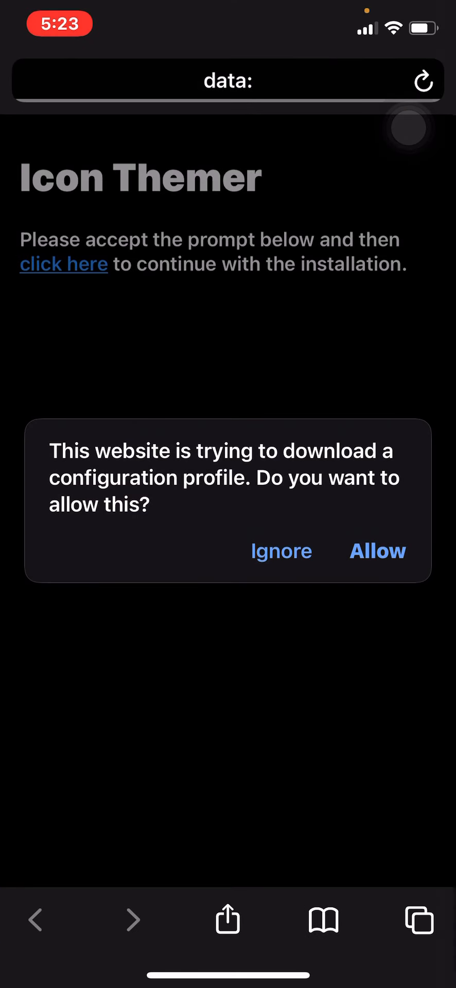
left_click(377, 551)
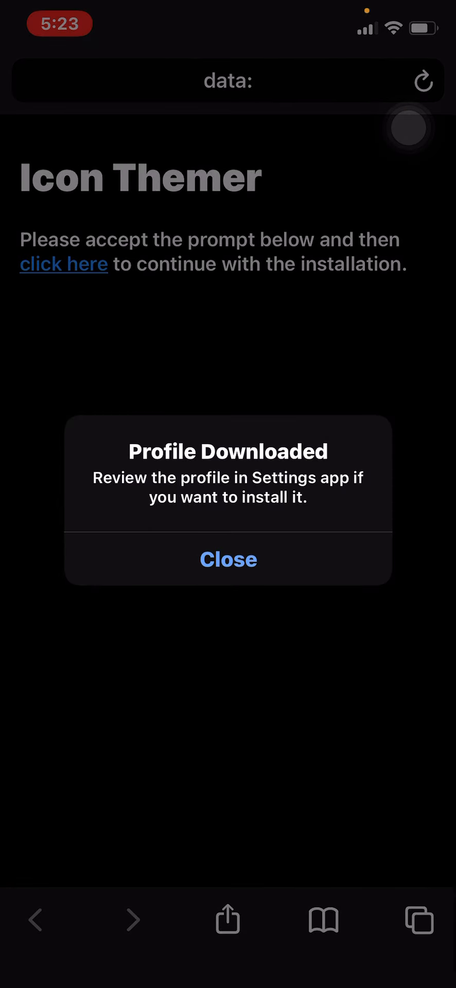
left_click(229, 560)
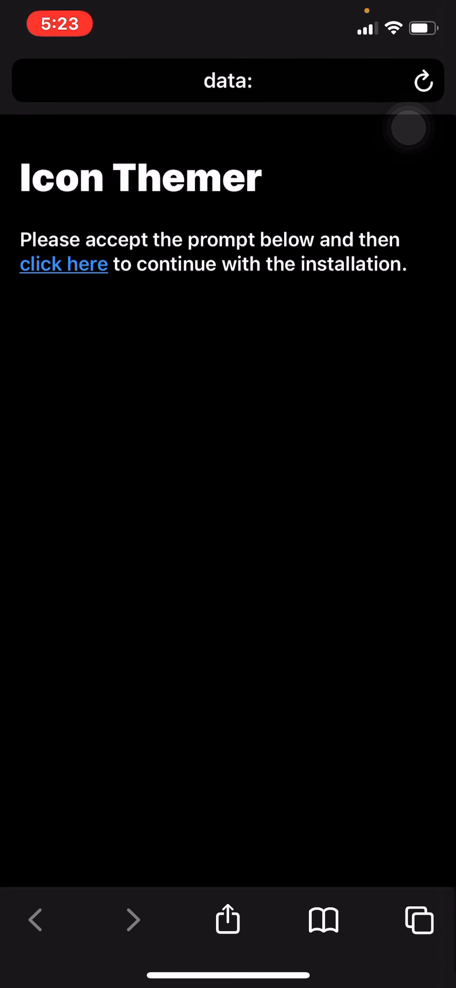
left_click(63, 263)
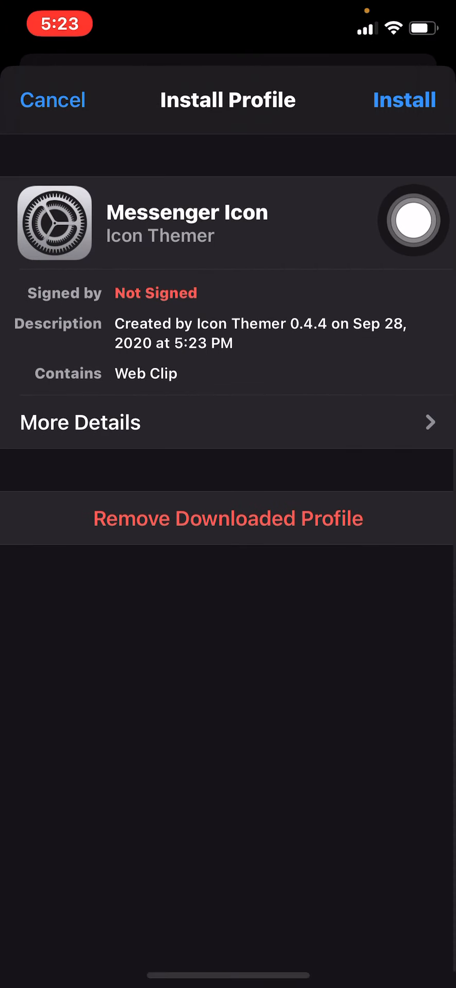
Step: Install the Messenger Icon profile and finish back to the home screen
left_click(405, 100)
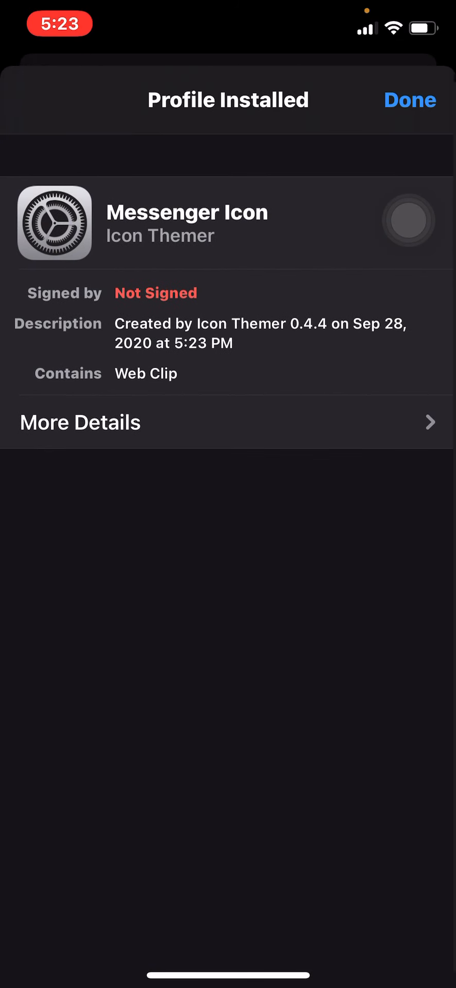
left_click(410, 100)
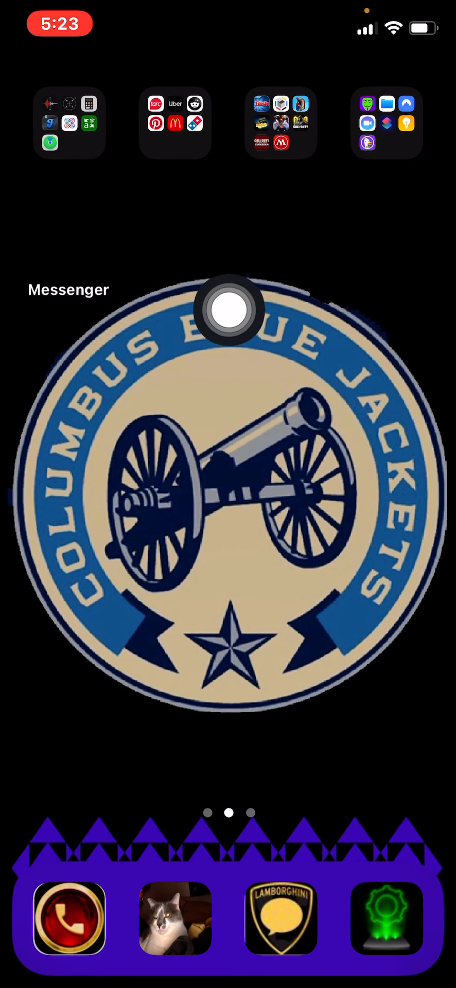
Step: Swipe to the home page holding the Photos app
left_click_drag(228, 313, 433, 246)
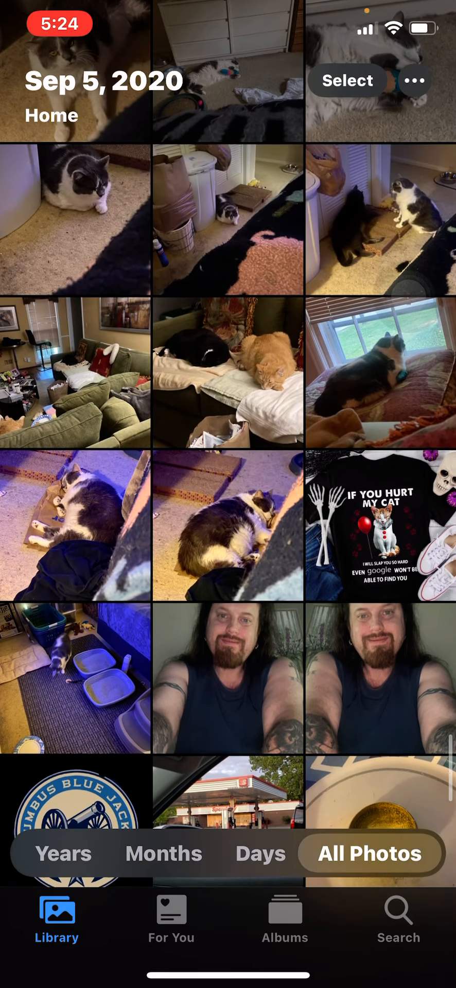
scroll("down", 3)
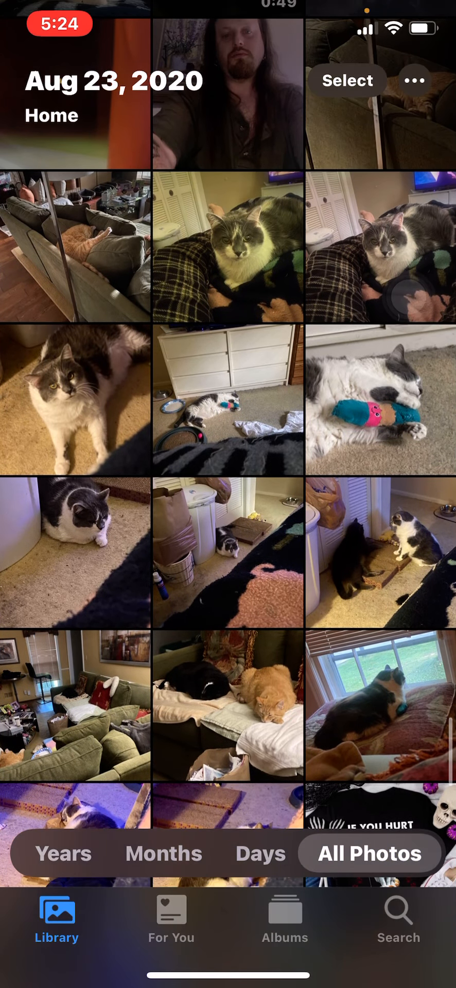
scroll("down", 3)
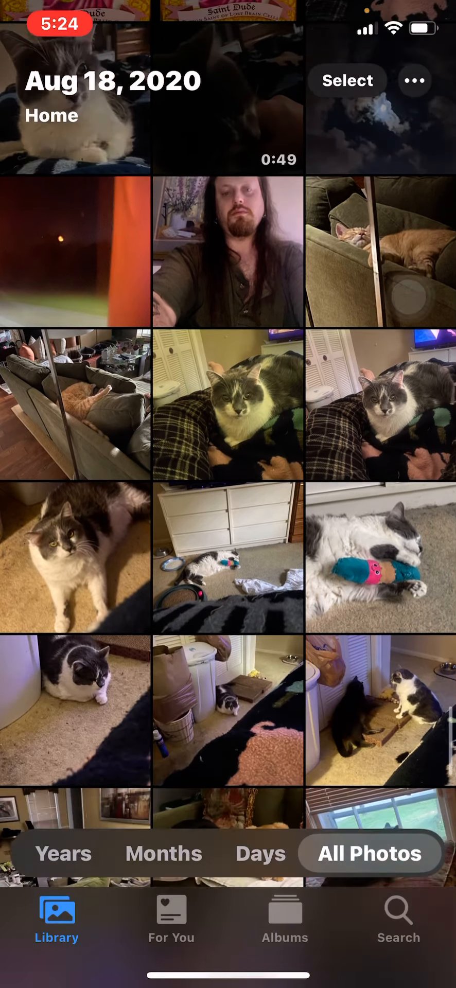
scroll("down", 3)
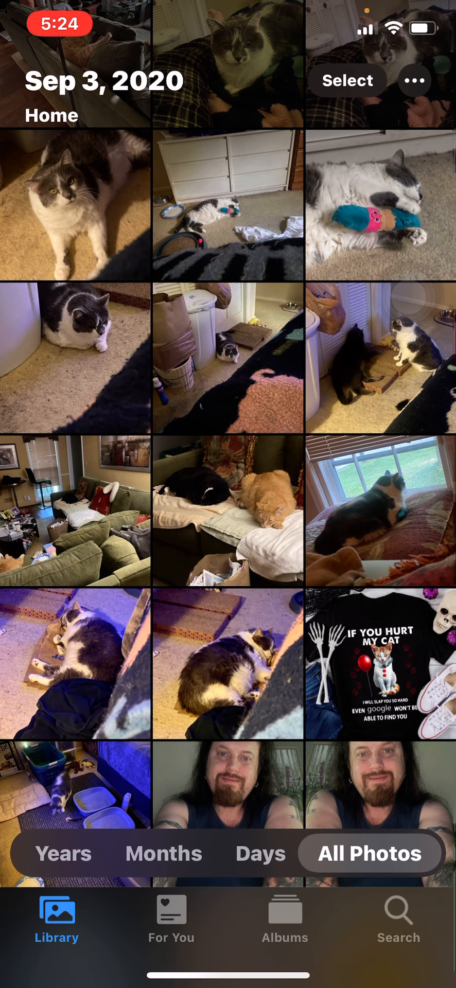
scroll("down", 3)
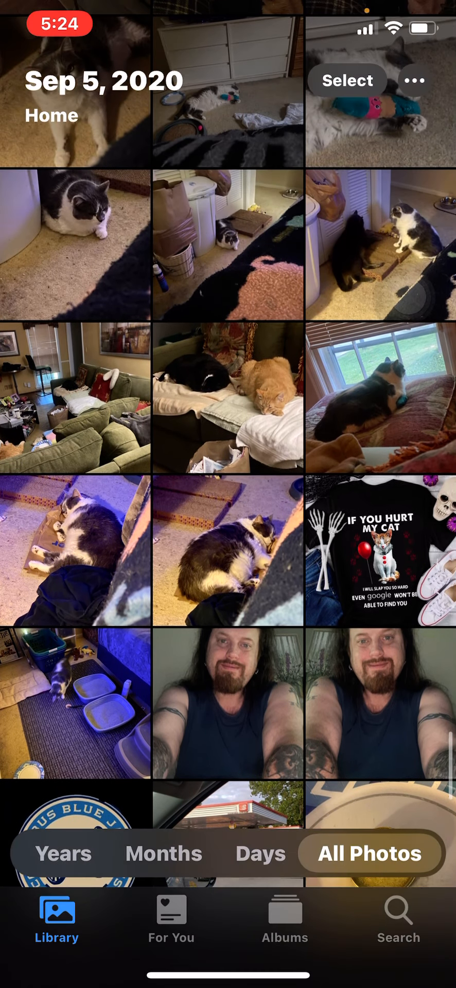
scroll("down", 3)
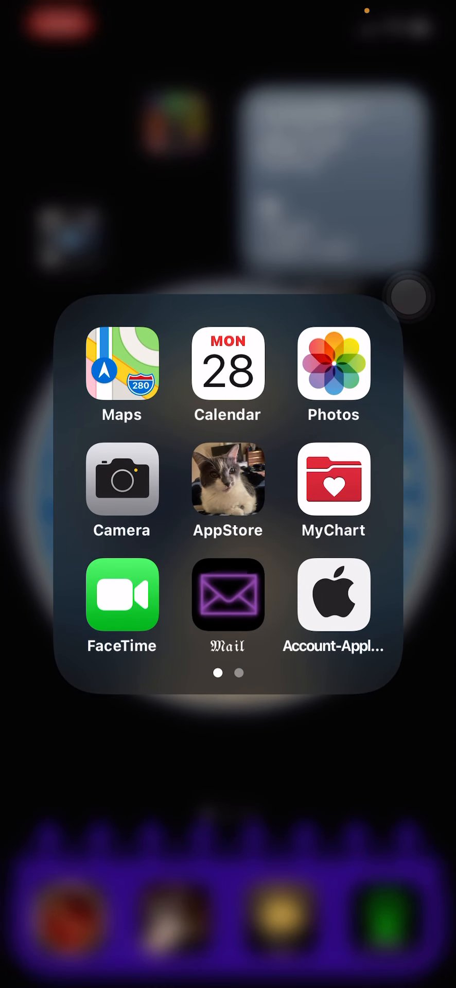
Step: Close the folder, move to the page showing the new Messenger icon and bring up the AssistiveTouch menu
left_click(227, 479)
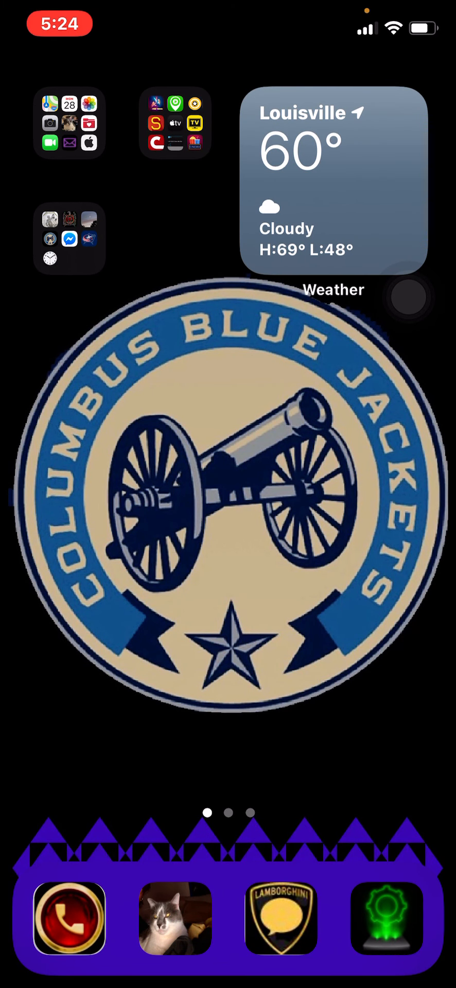
left_click(69, 239)
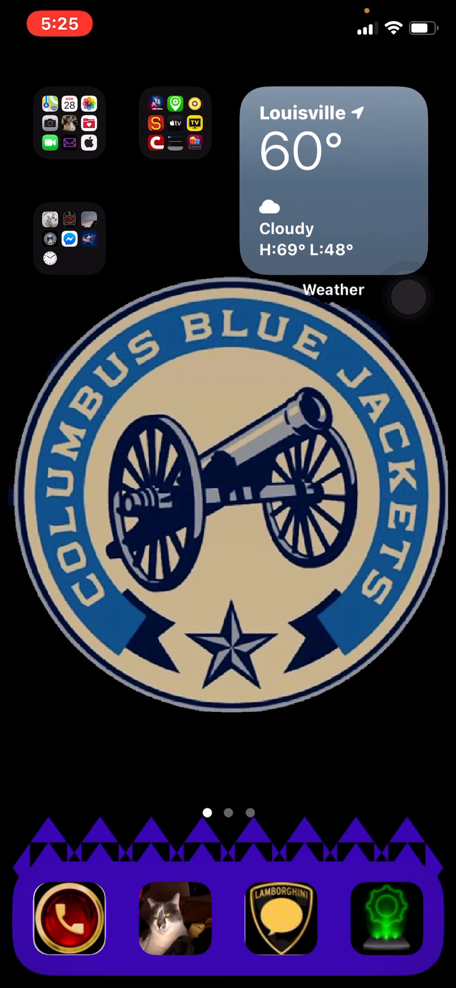
left_click(69, 238)
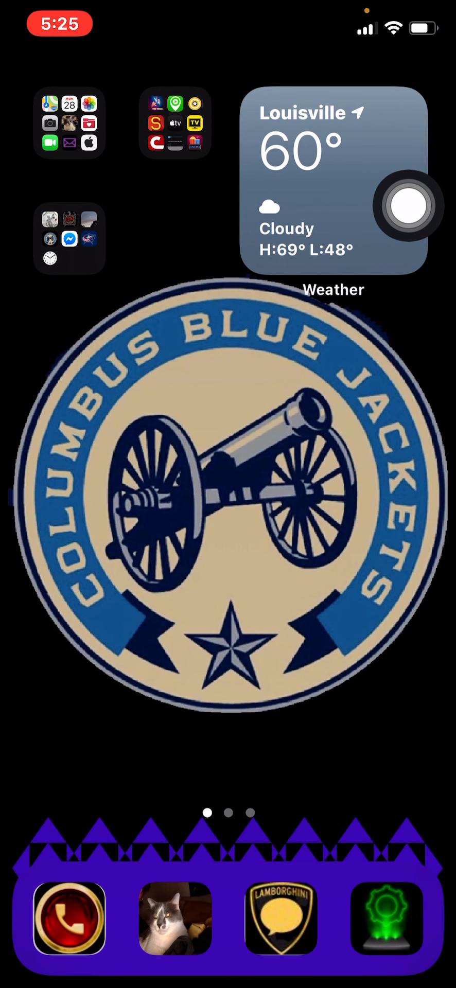
scroll("left", 3)
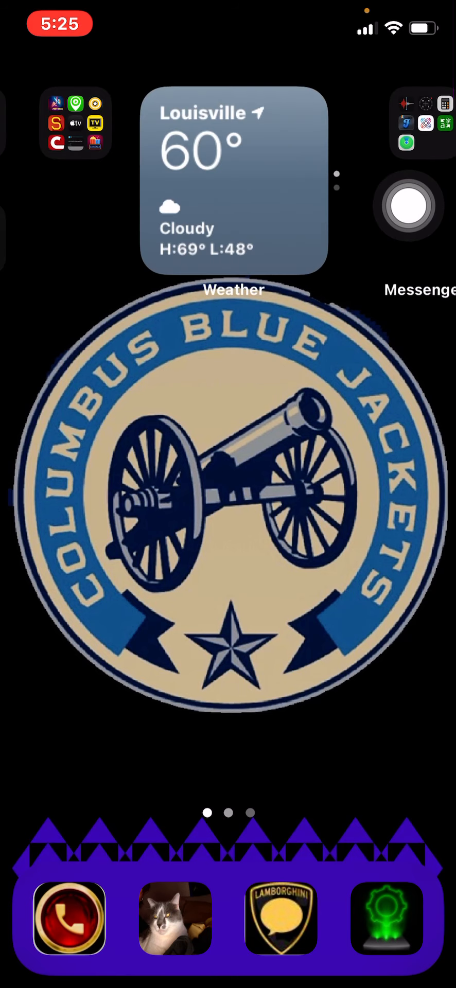
scroll("left", 3)
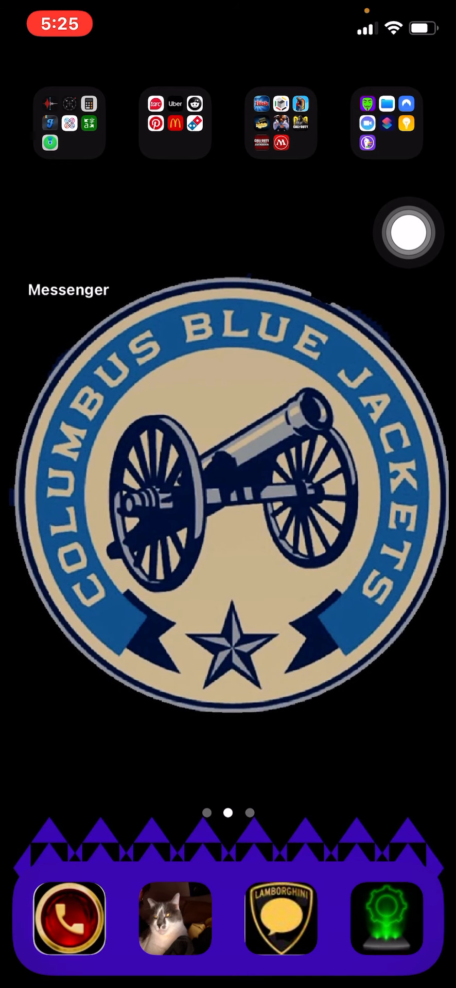
left_click(406, 233)
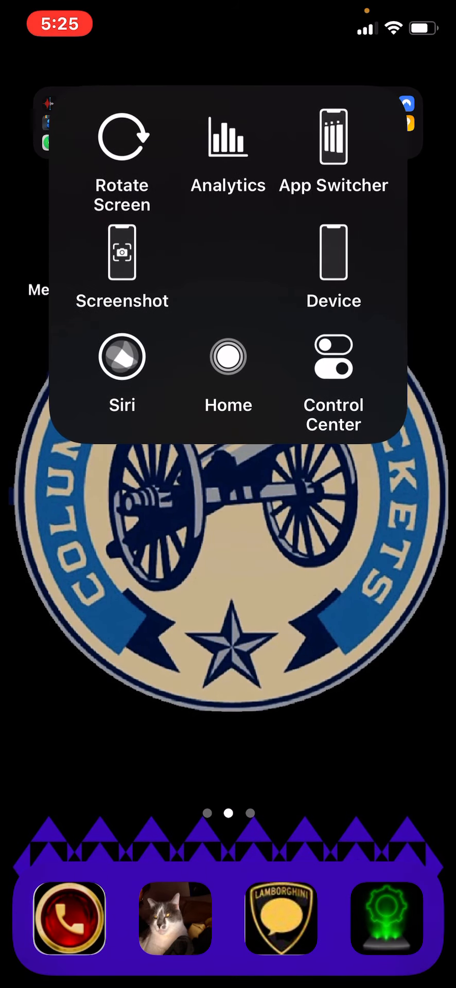